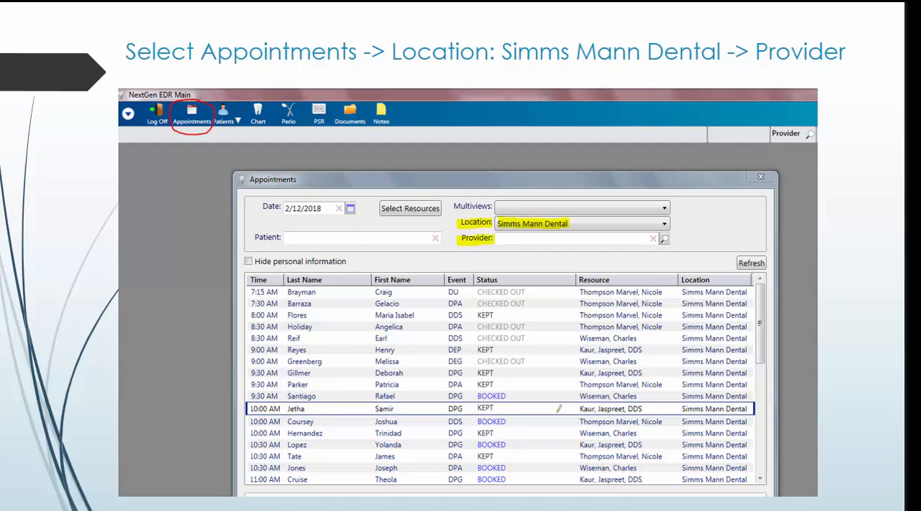
Show the appointment list for the Simms Mann Dental location
{"action": "double_click", "coordinate": [295, 408]}
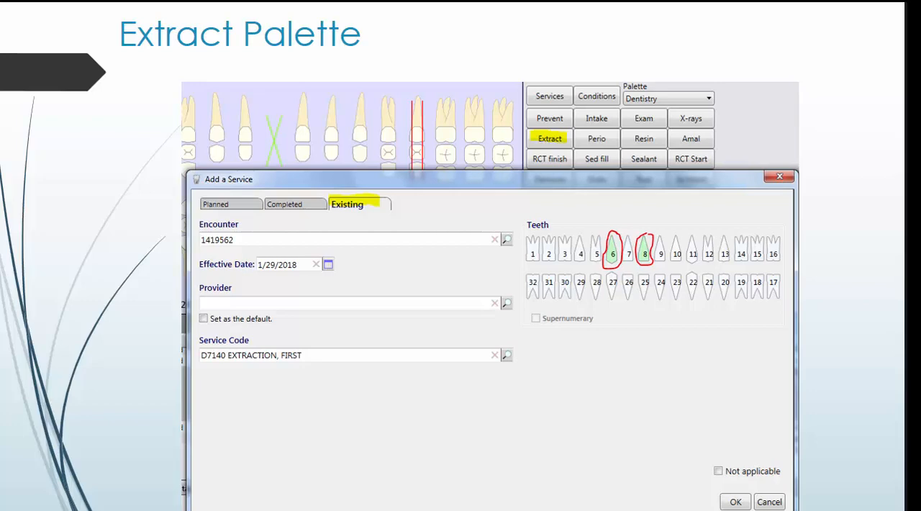
Add D7140 extraction as existing work on teeth 6 and 8
{"action": "left_click", "coordinate": [734, 501]}
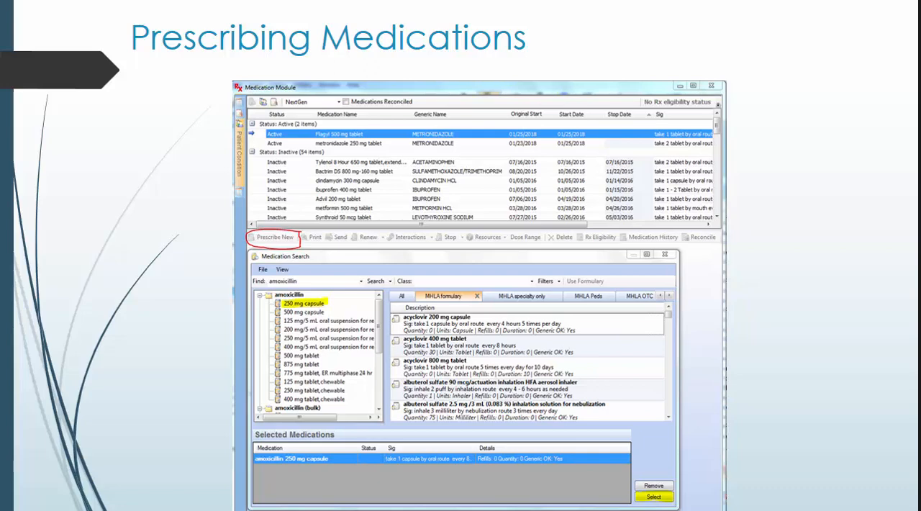
Select the amoxicillin 250 mg capsule from the medication search as a new prescription
{"action": "left_click", "coordinate": [654, 497]}
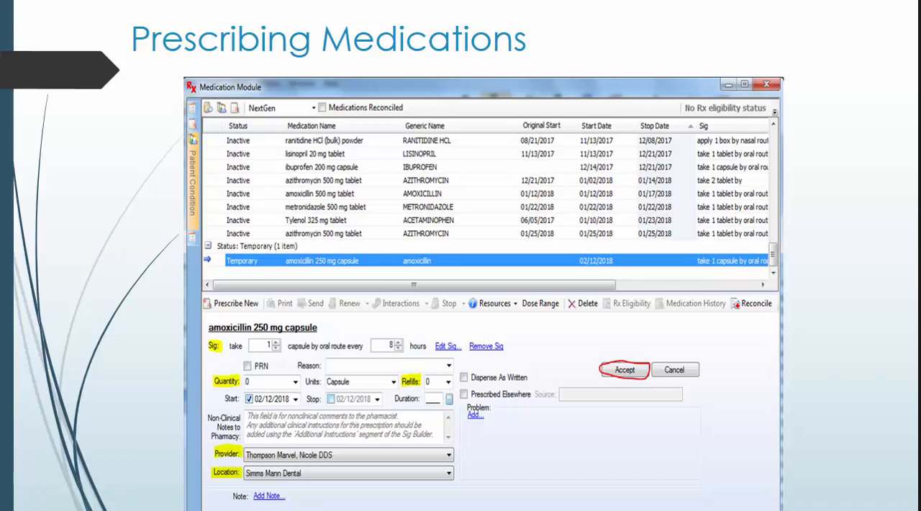
Accept the amoxicillin prescription and start a Consent Extraction - English document
{"action": "key", "text": "Right"}
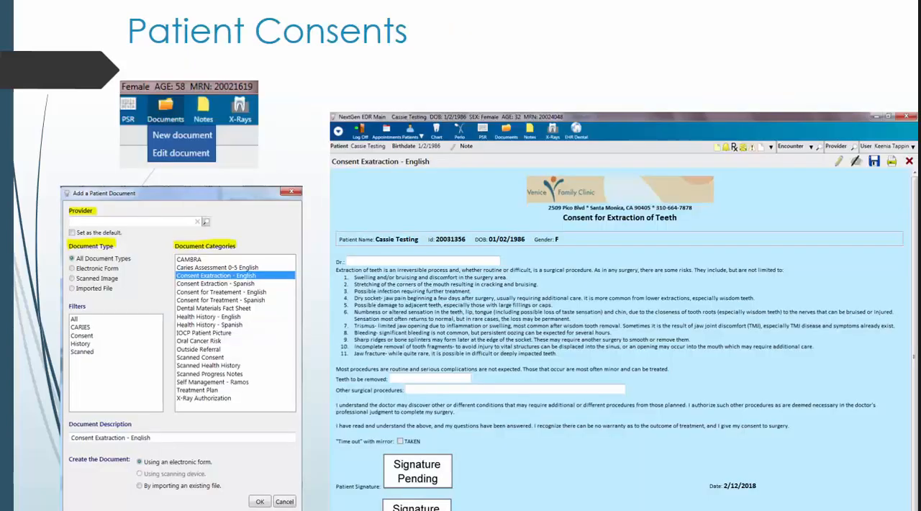